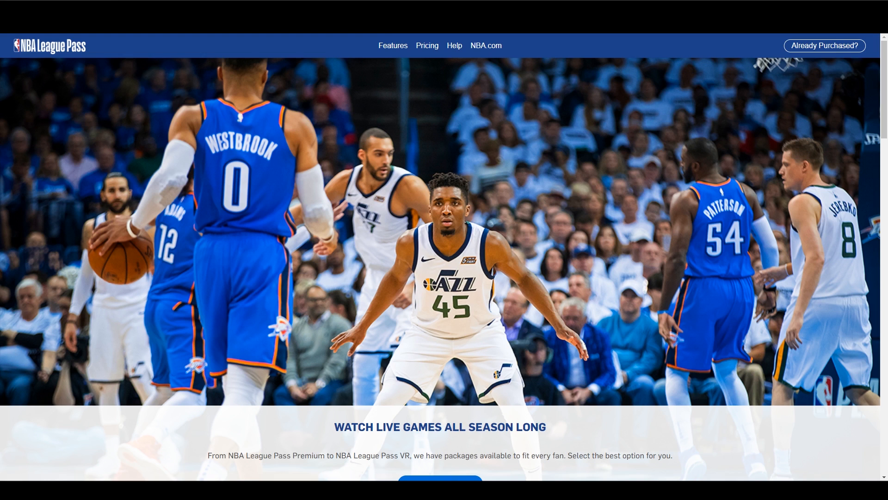
mouse_move(748, 398)
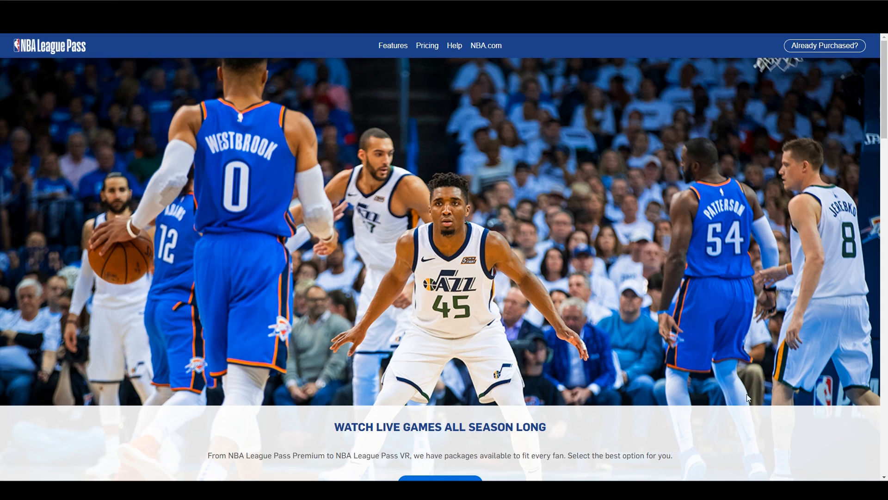
Step: Reach Choose Your Subscription from Get Started and review the premium, all-teams, one-team and audio annual plans
scroll(down, 3)
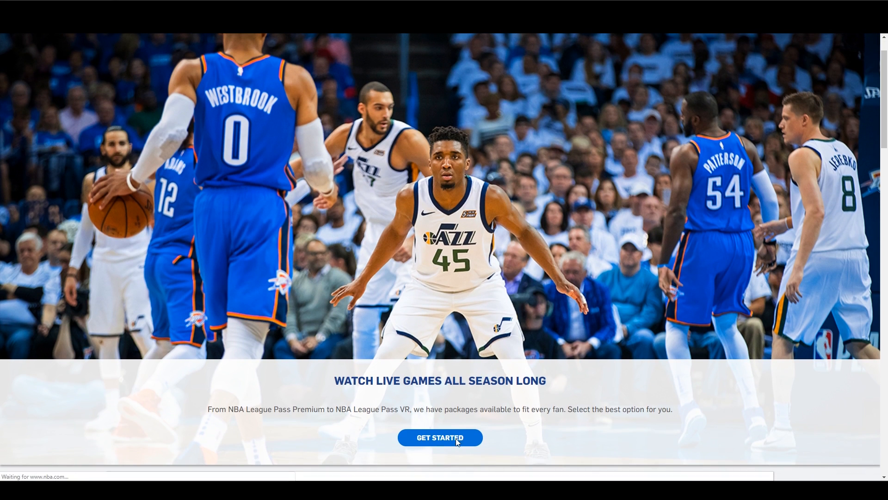
click(440, 438)
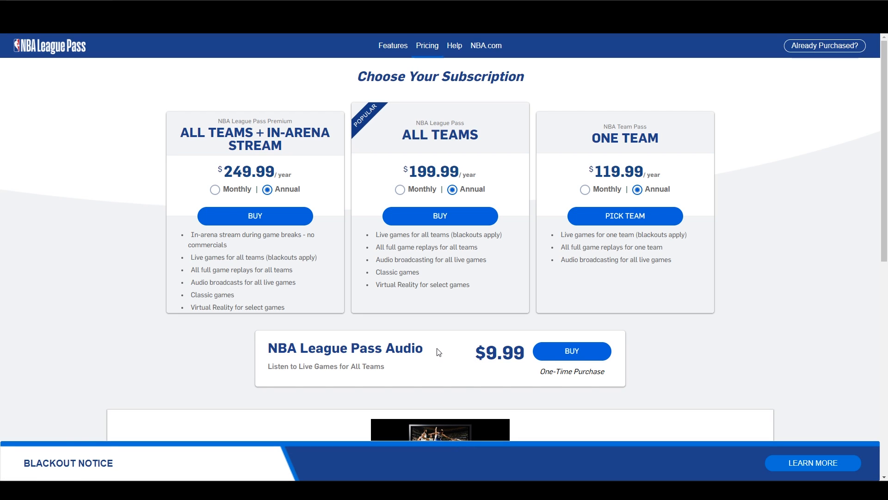
mouse_move(453, 193)
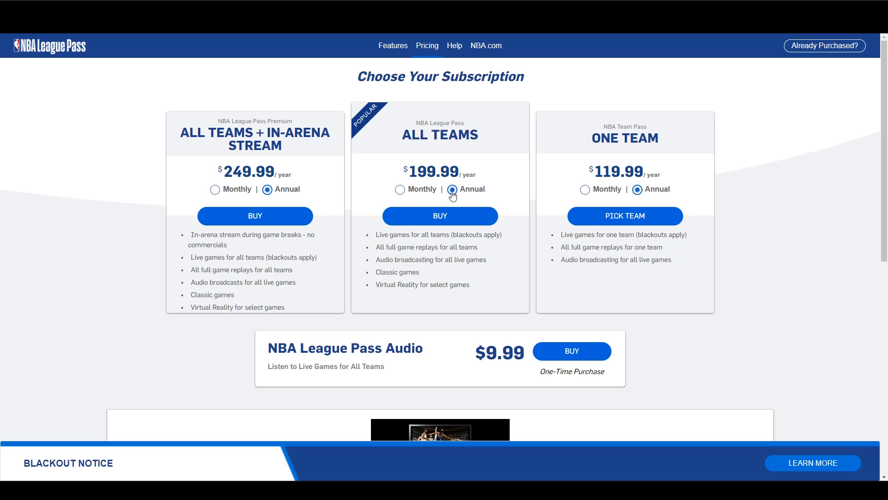
mouse_move(638, 198)
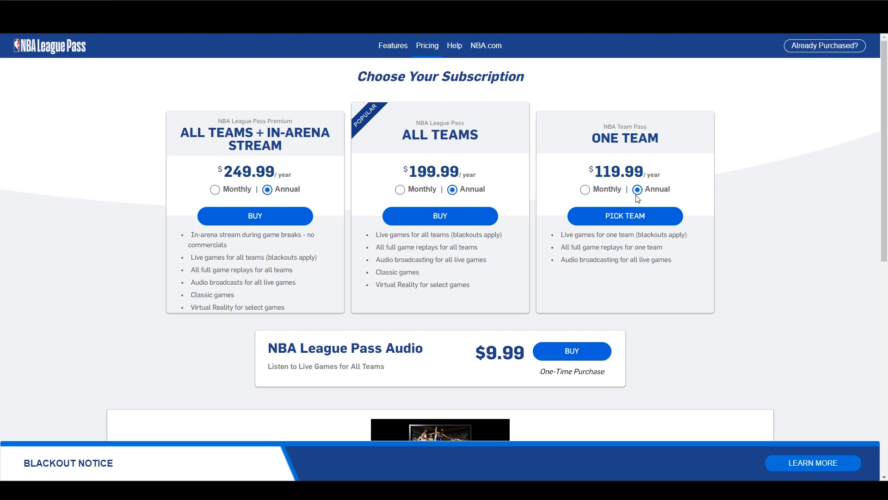
mouse_move(818, 385)
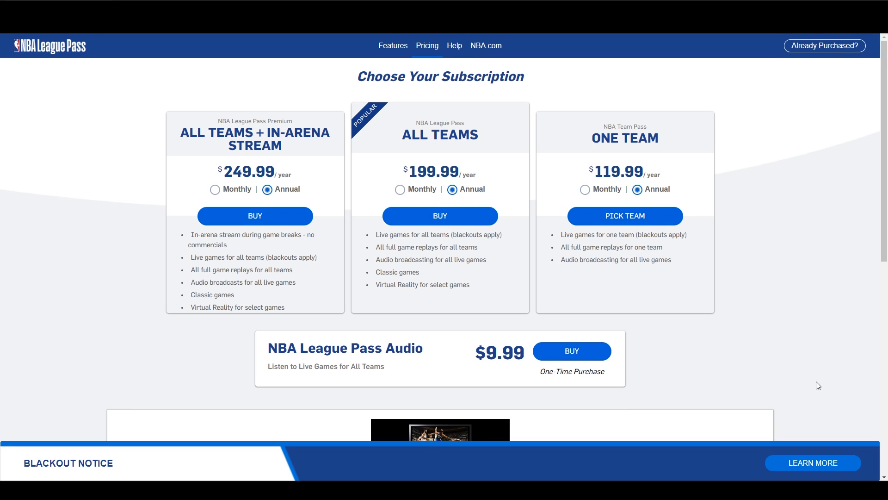
scroll(down, 3)
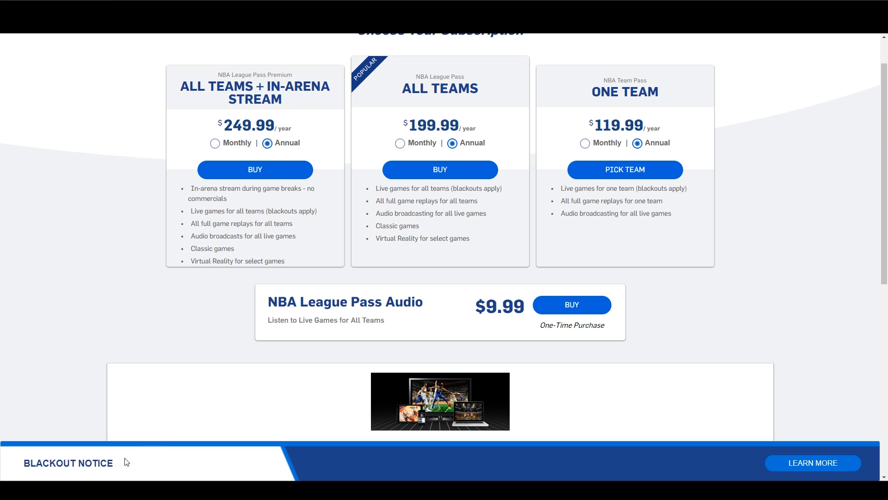
mouse_move(220, 411)
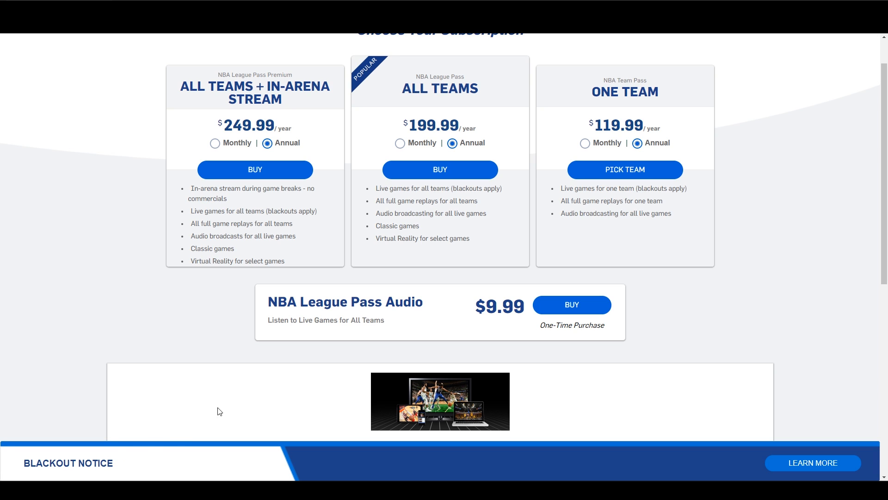
scroll(up, 3)
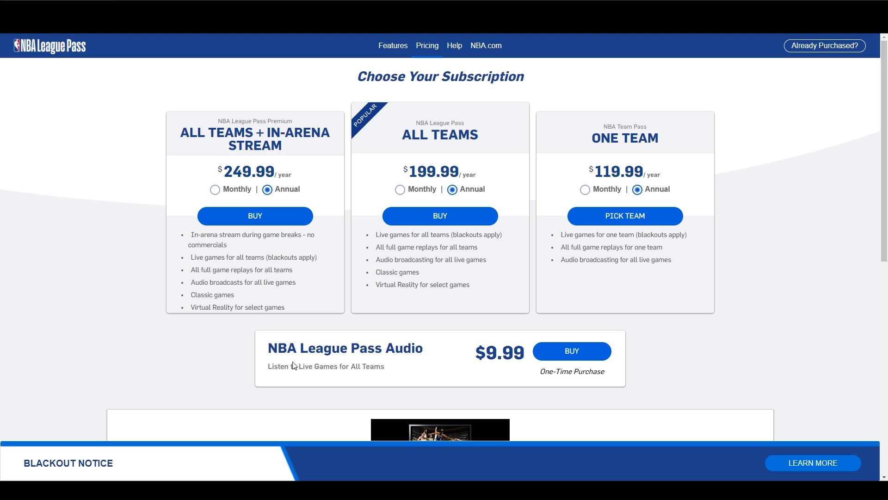
mouse_move(813, 463)
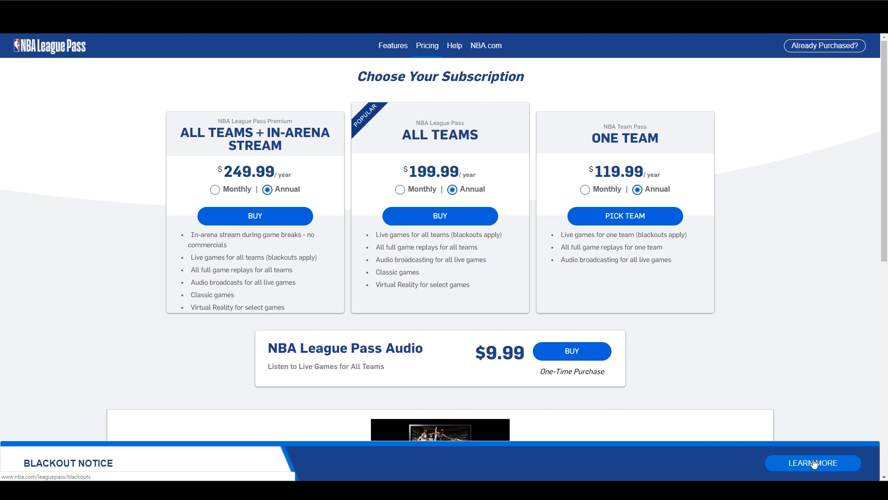
mouse_move(814, 462)
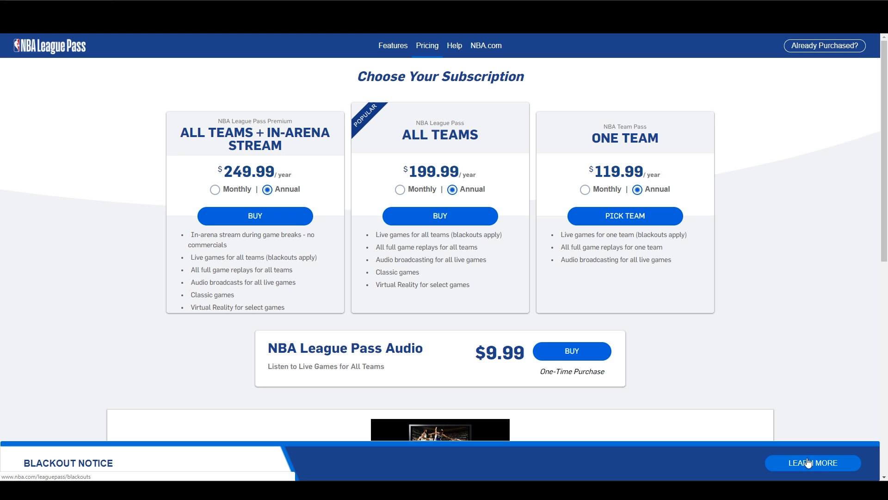
mouse_move(753, 463)
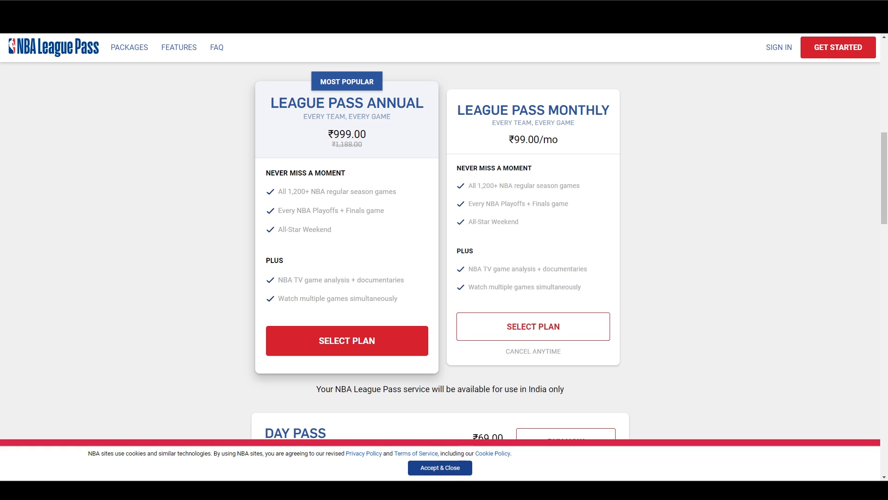
Step: Switch the India plan prices to US Dollar, showing League Pass Annual at USD$14.99
scroll(up, 3)
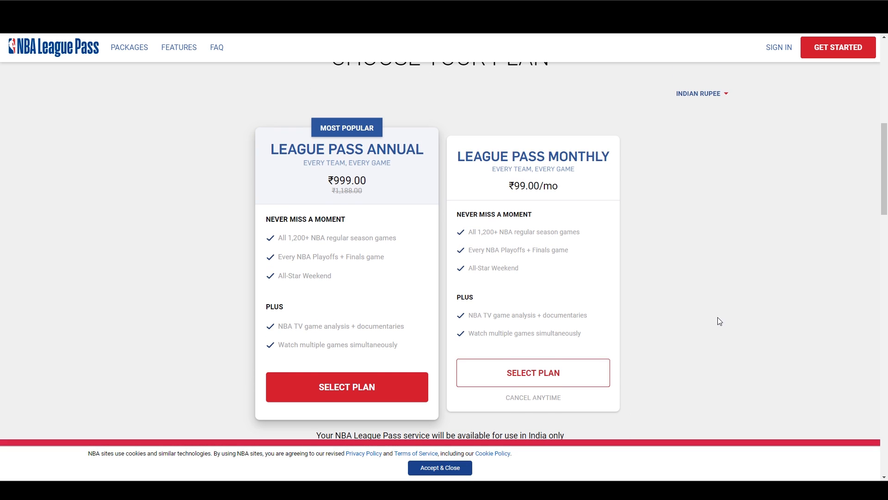
click(701, 94)
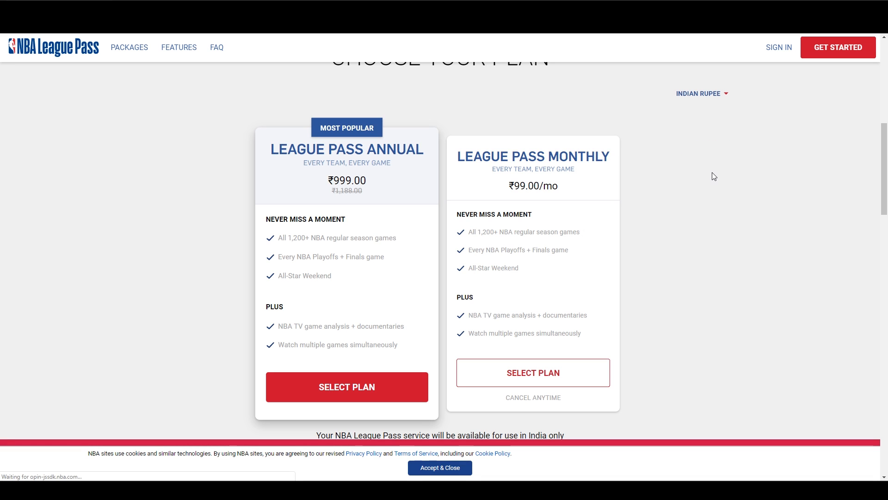
click(701, 94)
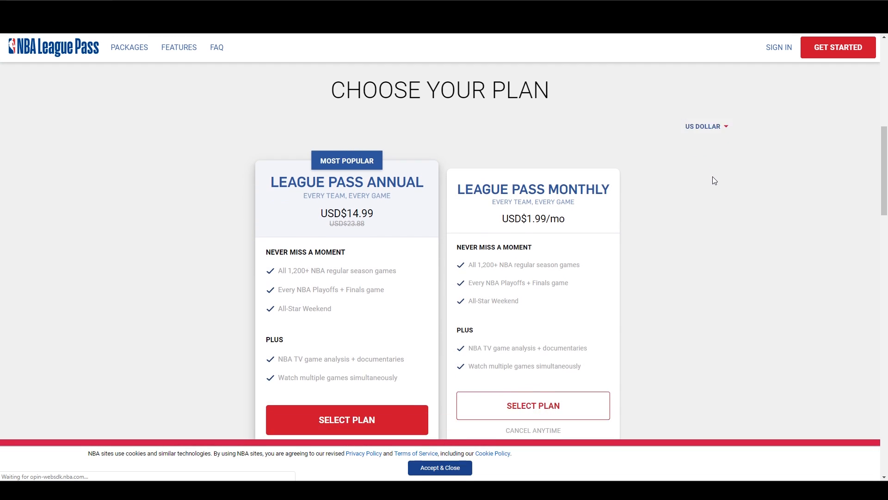
scroll(down, 3)
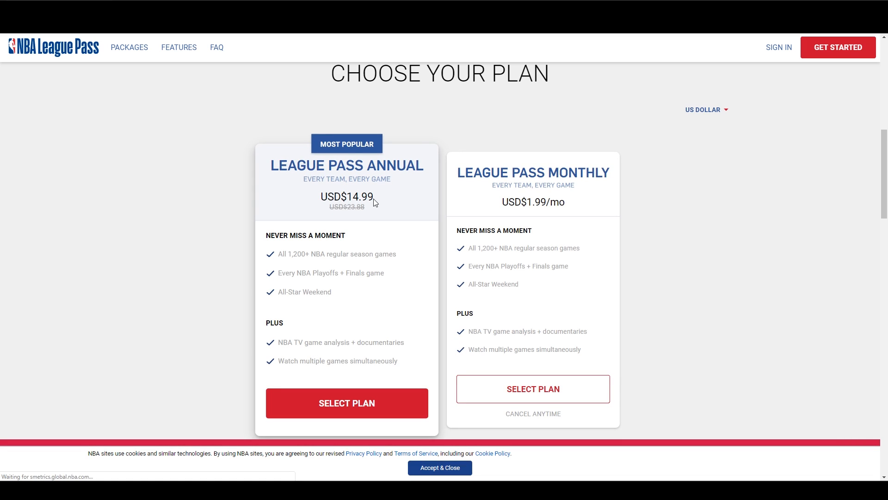
double_click(346, 196)
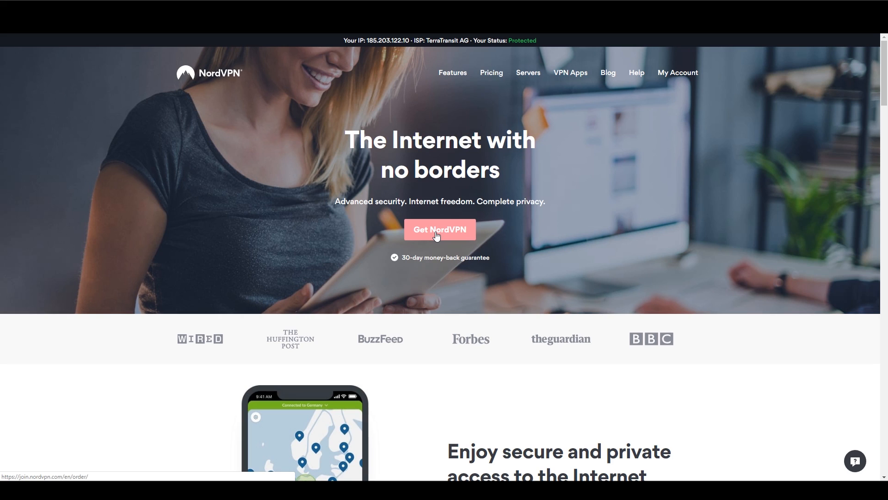
mouse_move(435, 252)
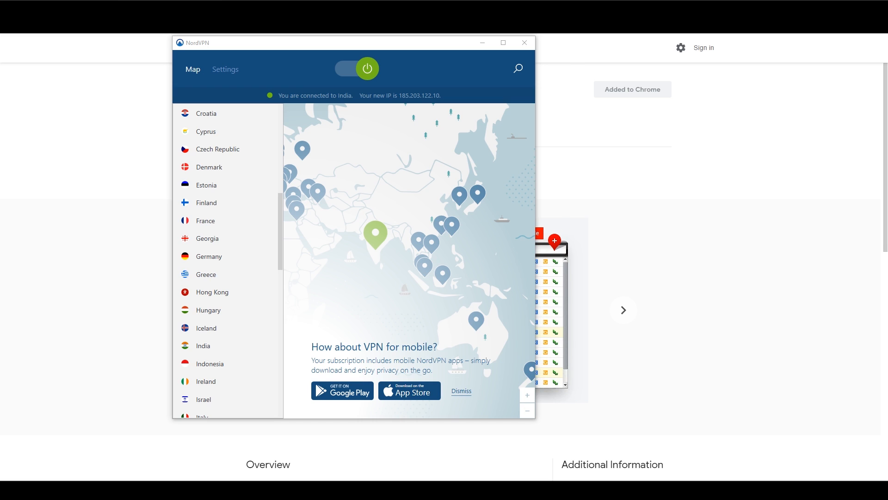
Step: Connect NordVPN to an India server and return to the browser
click(523, 42)
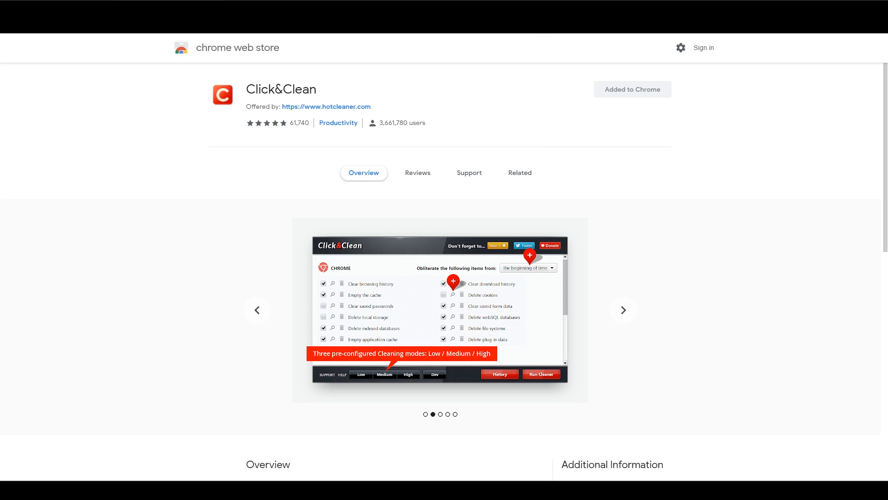
mouse_move(284, 295)
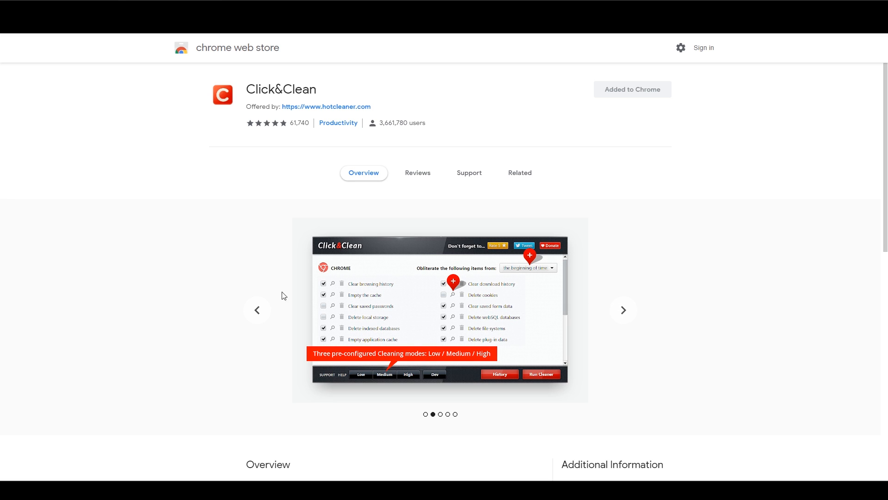
mouse_move(257, 310)
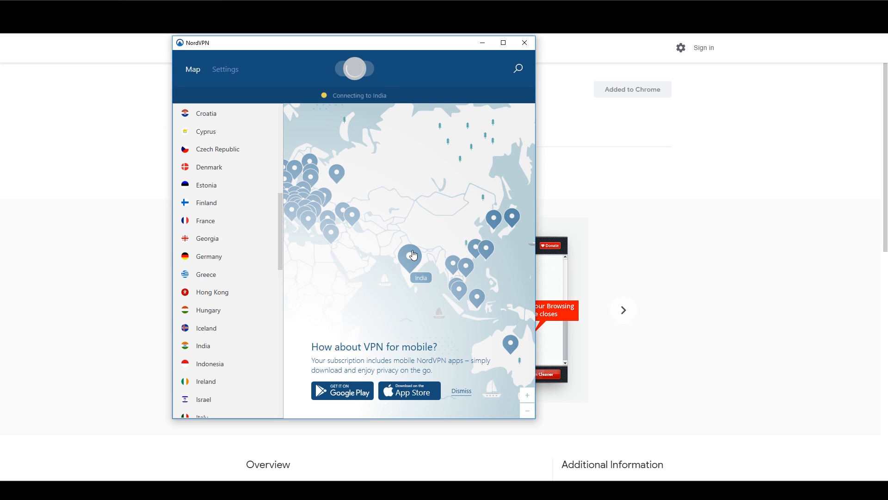
mouse_move(413, 259)
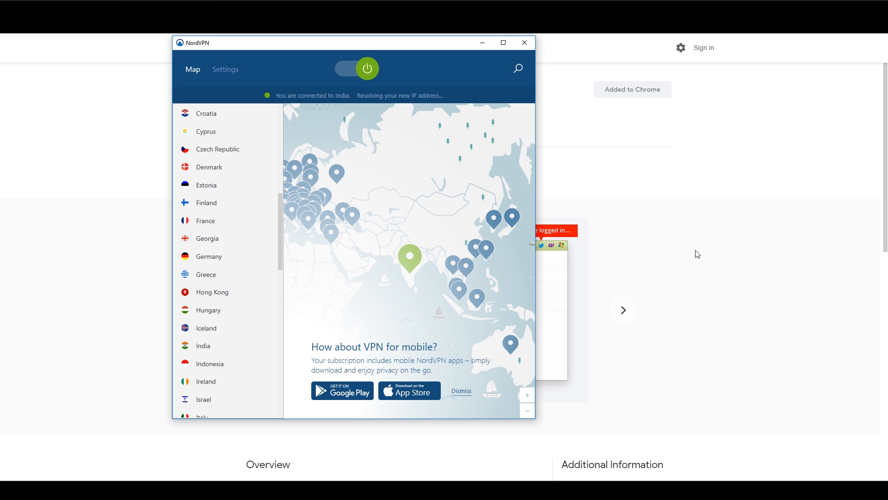
click(524, 43)
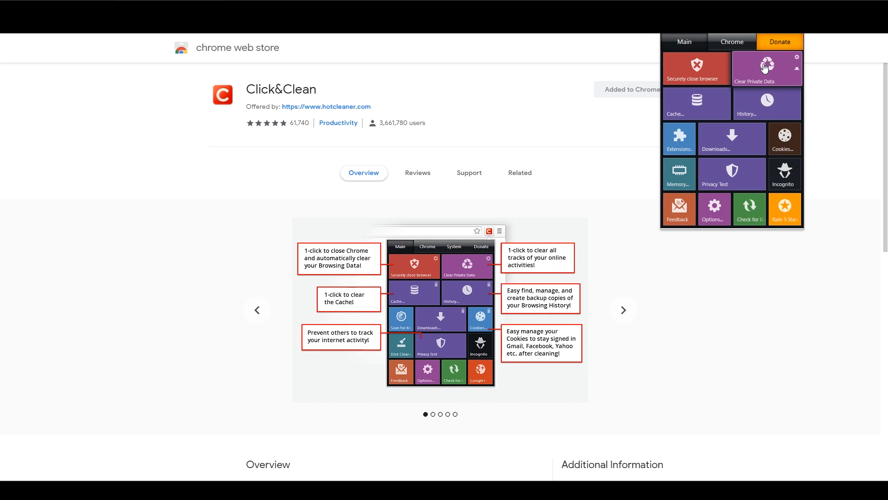
Step: Clear the browser's private data with the Click&Clean extension
click(766, 68)
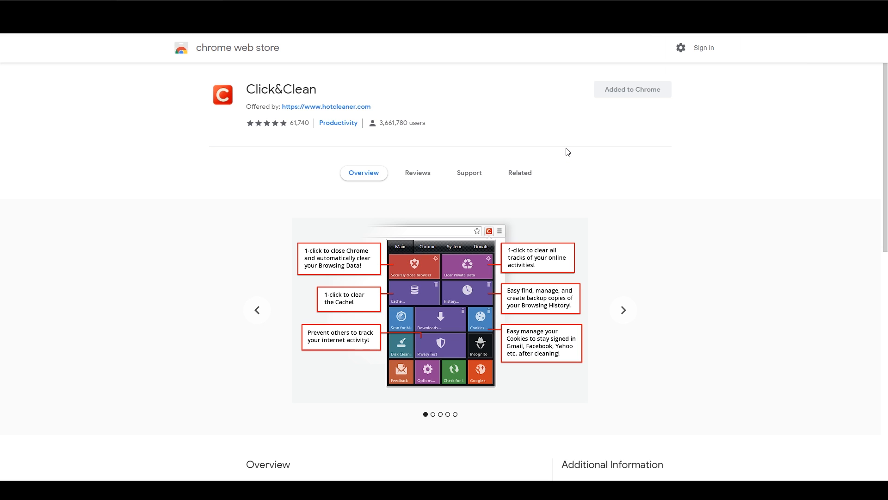
click(622, 310)
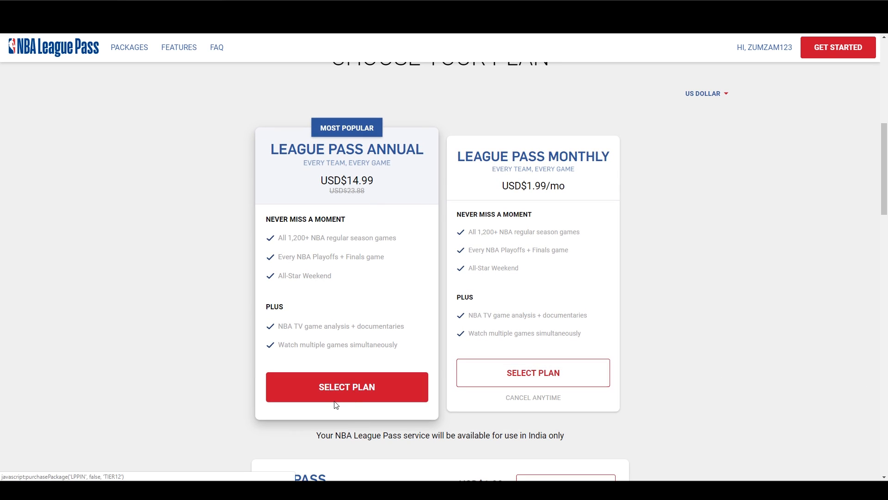
Step: Select League Pass Annual at USD$14.99 and set INDIA as the billing country
click(346, 387)
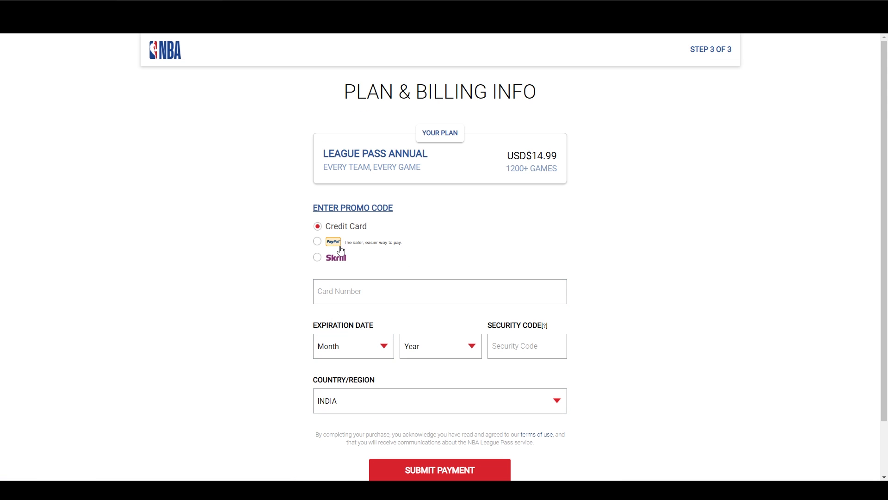
mouse_move(344, 276)
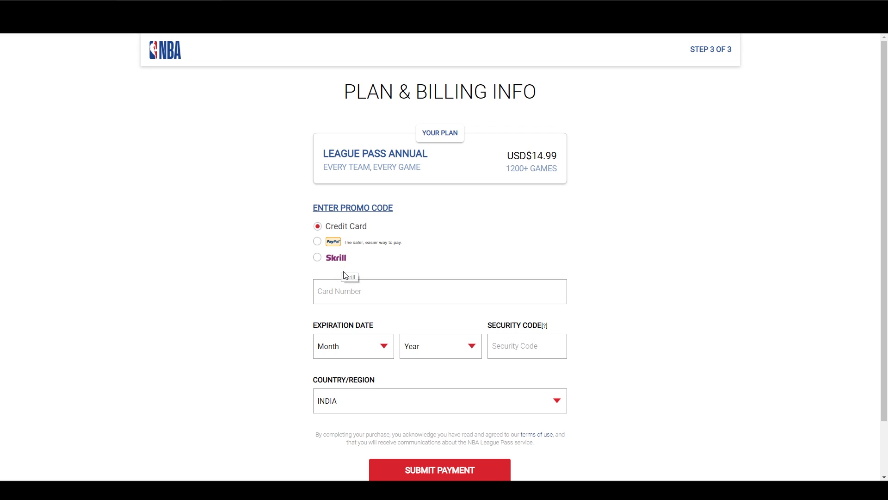
click(439, 400)
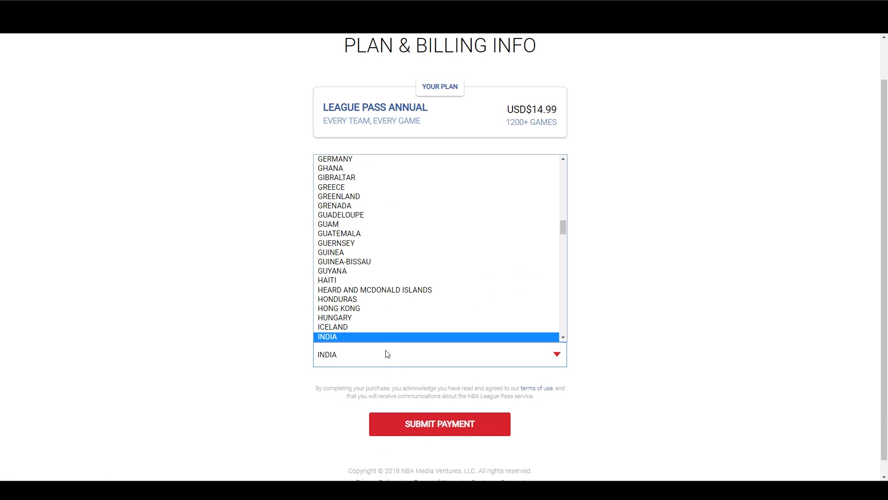
click(327, 337)
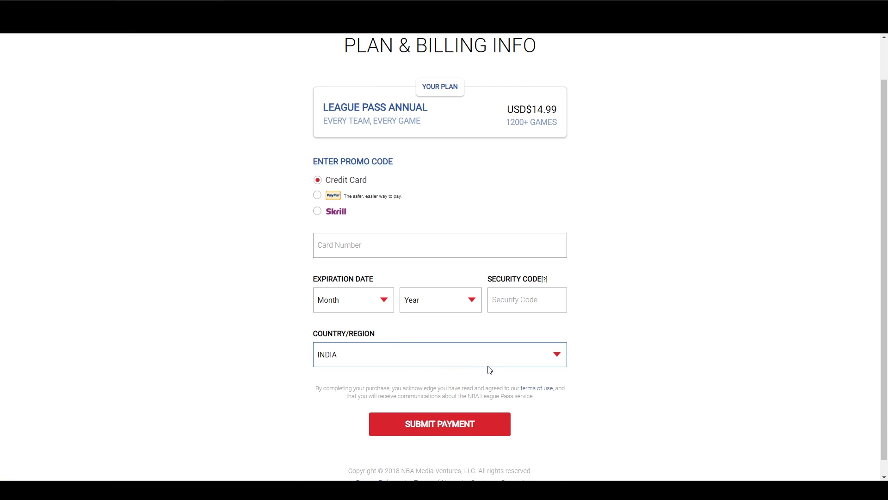